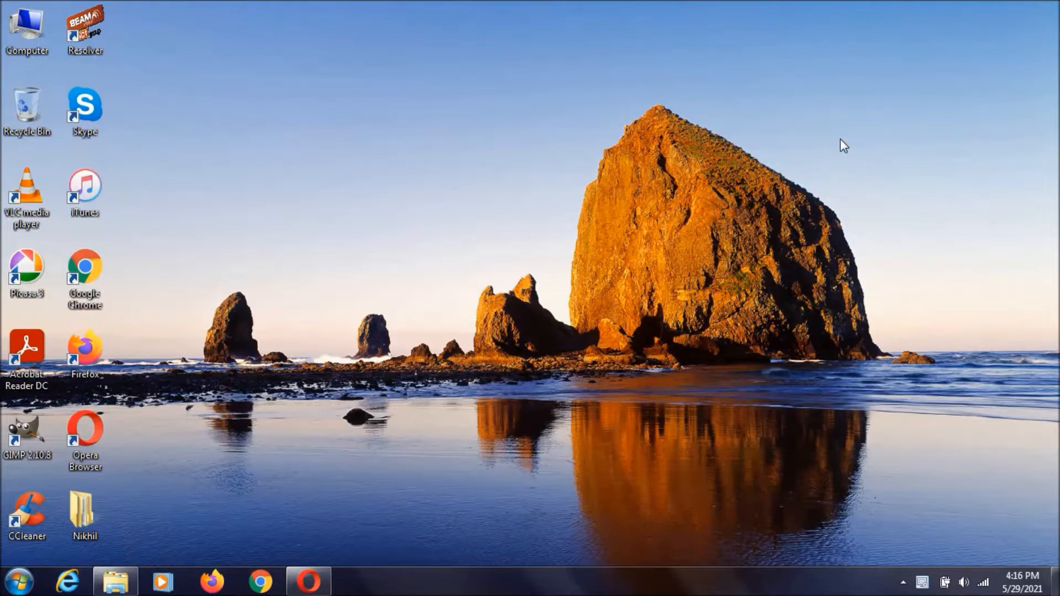
Open Opera from the taskbar, showing the dosbox.com home page
{"action": "left_click", "coordinate": [308, 581]}
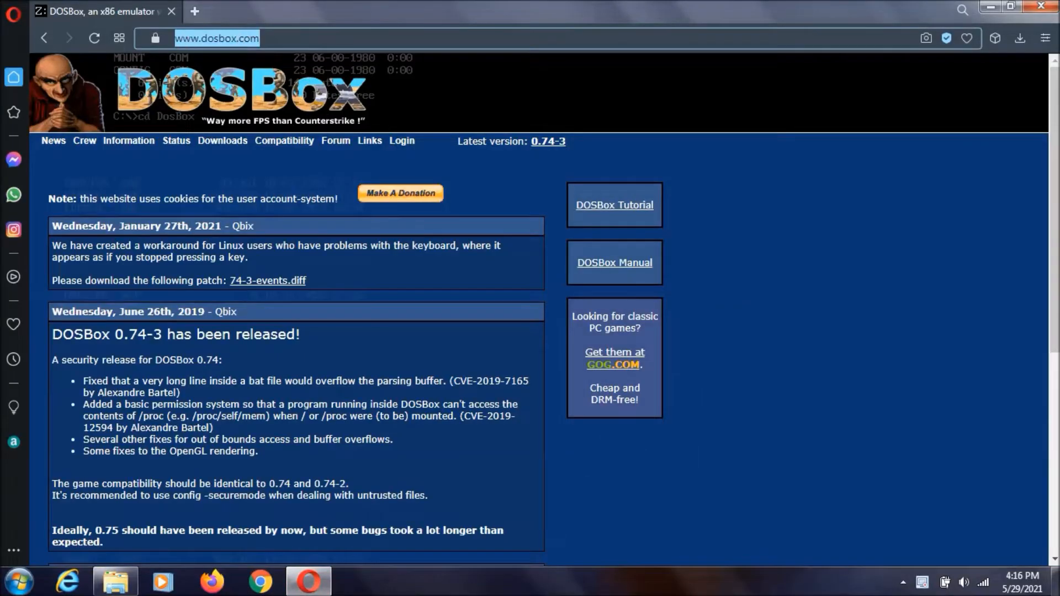
{"action": "mouse_move", "coordinate": [222, 141]}
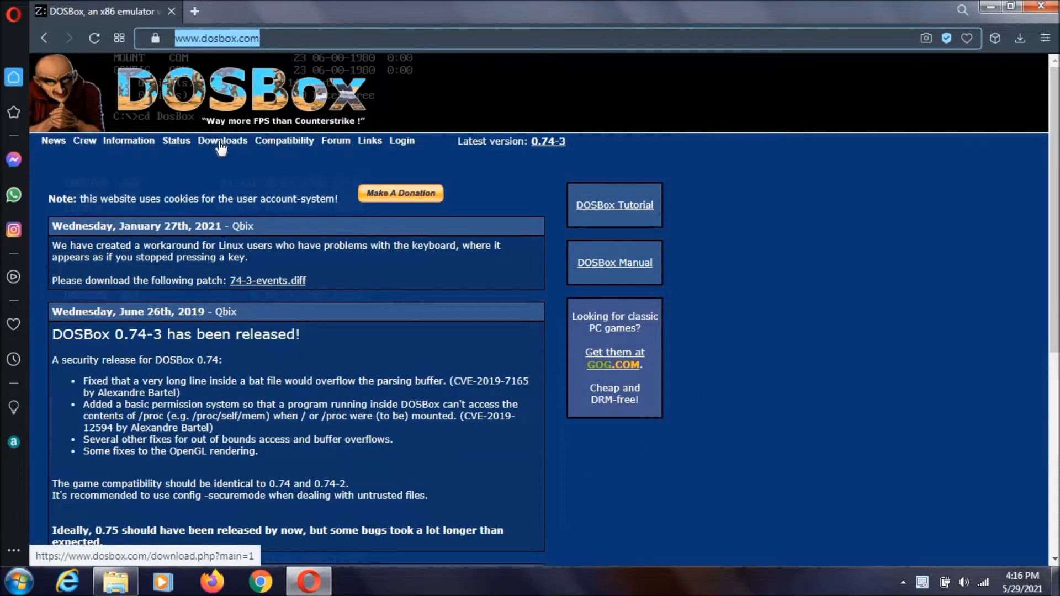
Download the DOSBox 0.74-3 Win32 installer from the Downloads page via SourceForge
{"action": "left_click", "coordinate": [222, 141]}
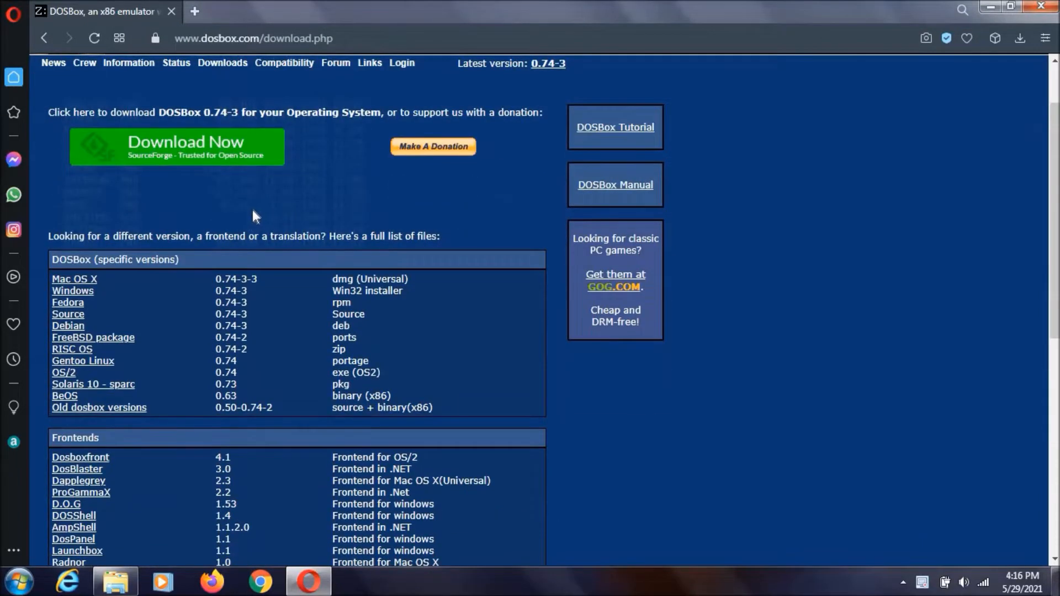
{"action": "scroll", "scroll_direction": "down", "scroll_amount": 3}
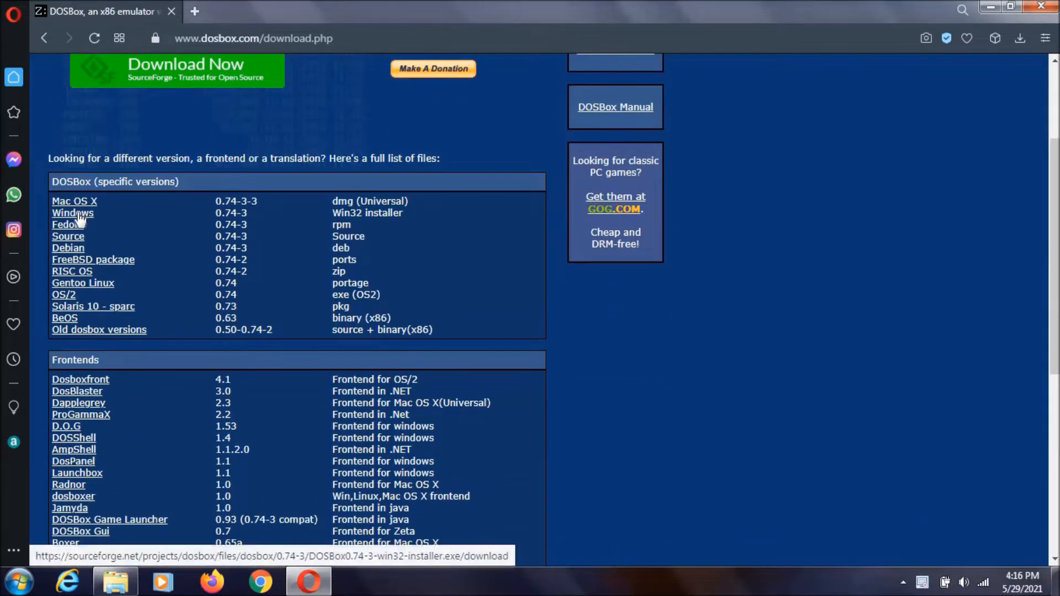
{"action": "left_click", "coordinate": [72, 212]}
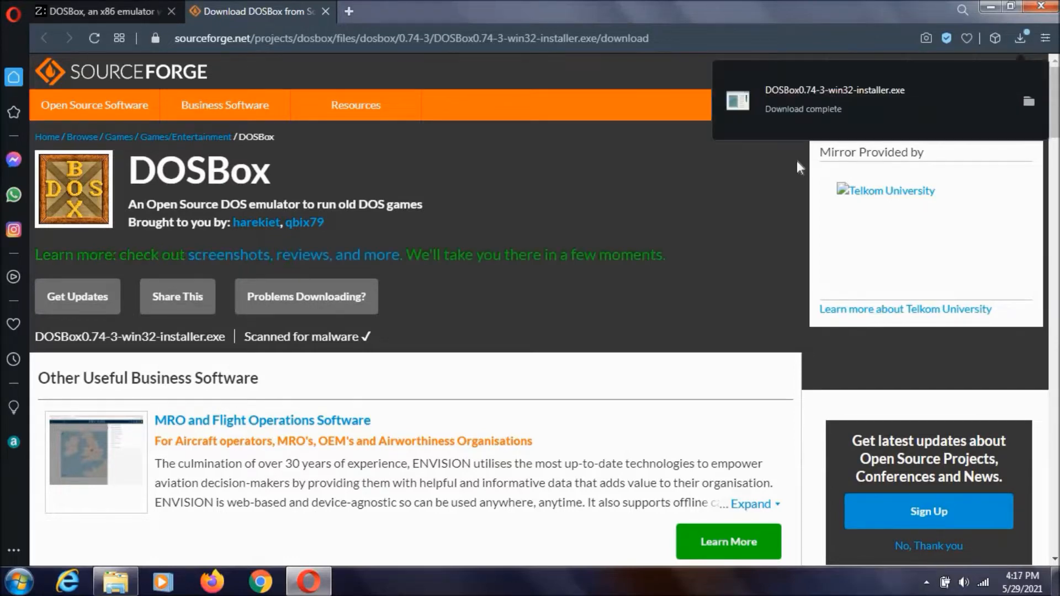
{"action": "mouse_move", "coordinate": [740, 208]}
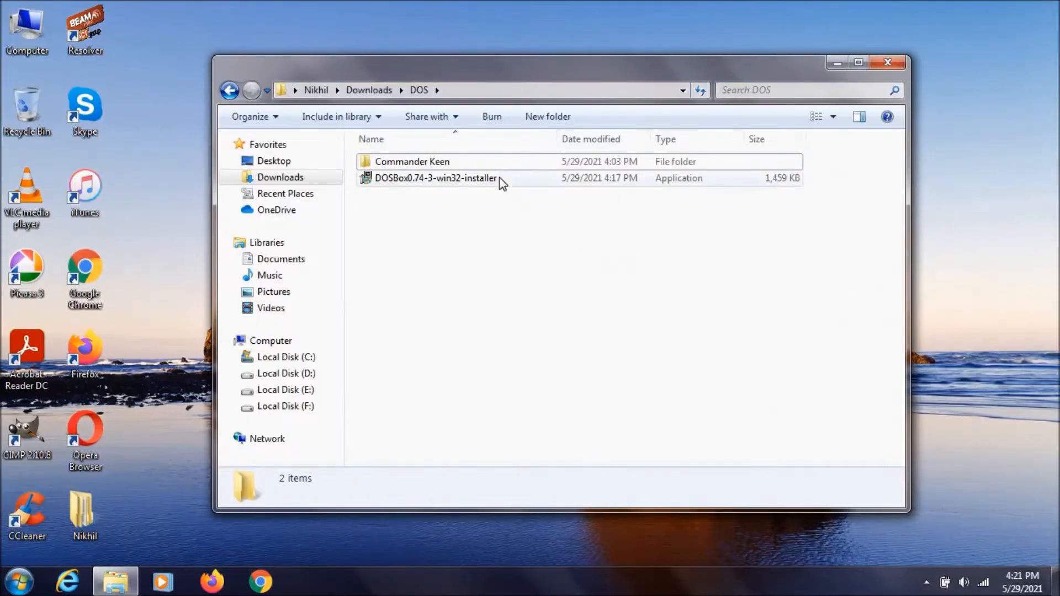
Install DOSBox 0.74-3 with default components, then minimize the Downloads window
{"action": "double_click", "coordinate": [436, 177]}
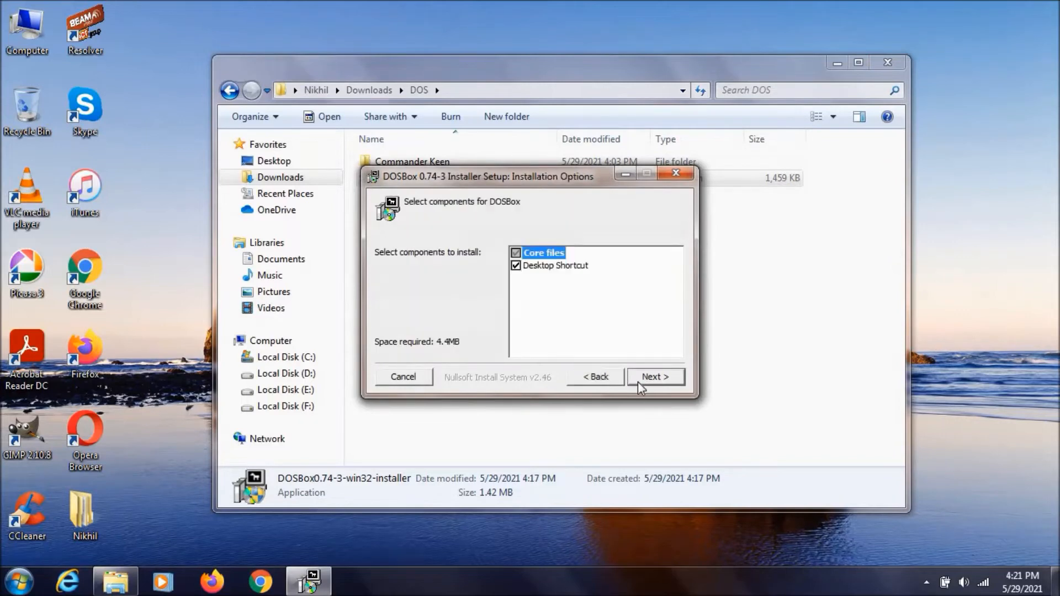
{"action": "left_click", "coordinate": [654, 377]}
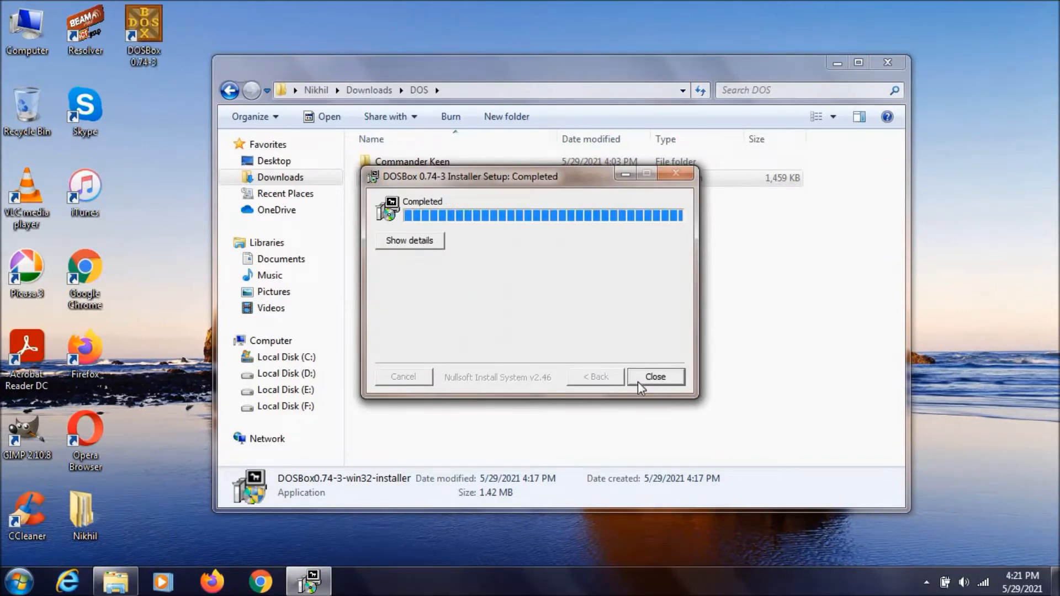
{"action": "left_click", "coordinate": [653, 377]}
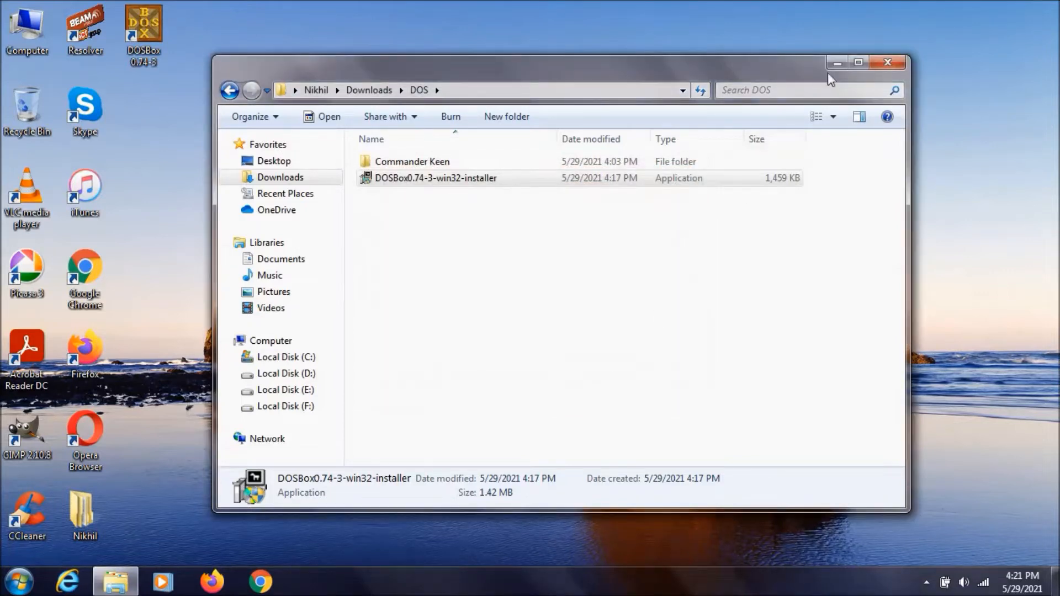
{"action": "left_click", "coordinate": [887, 62]}
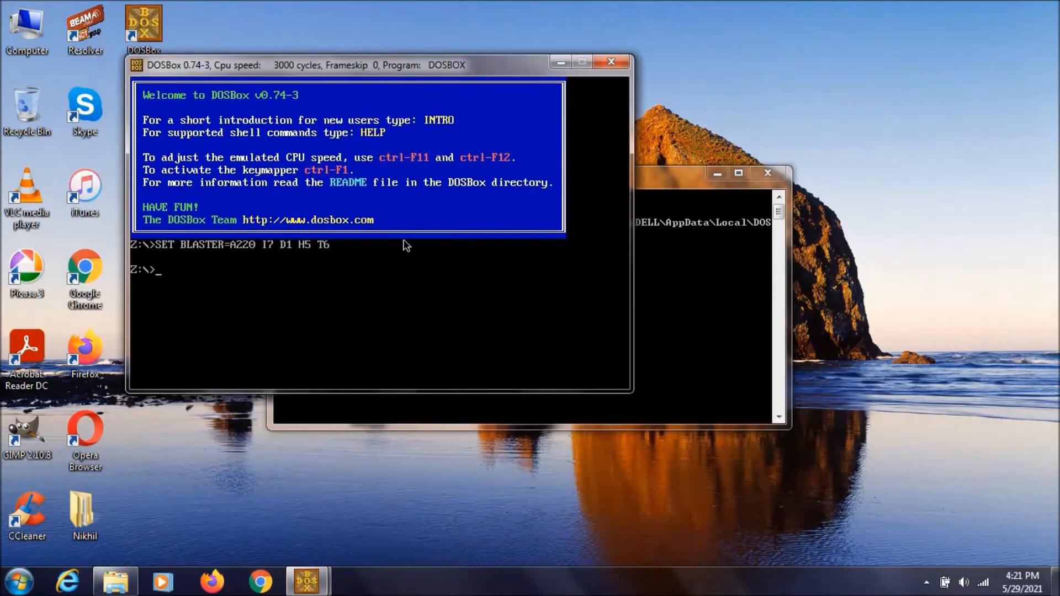
{"action": "mouse_move", "coordinate": [396, 244]}
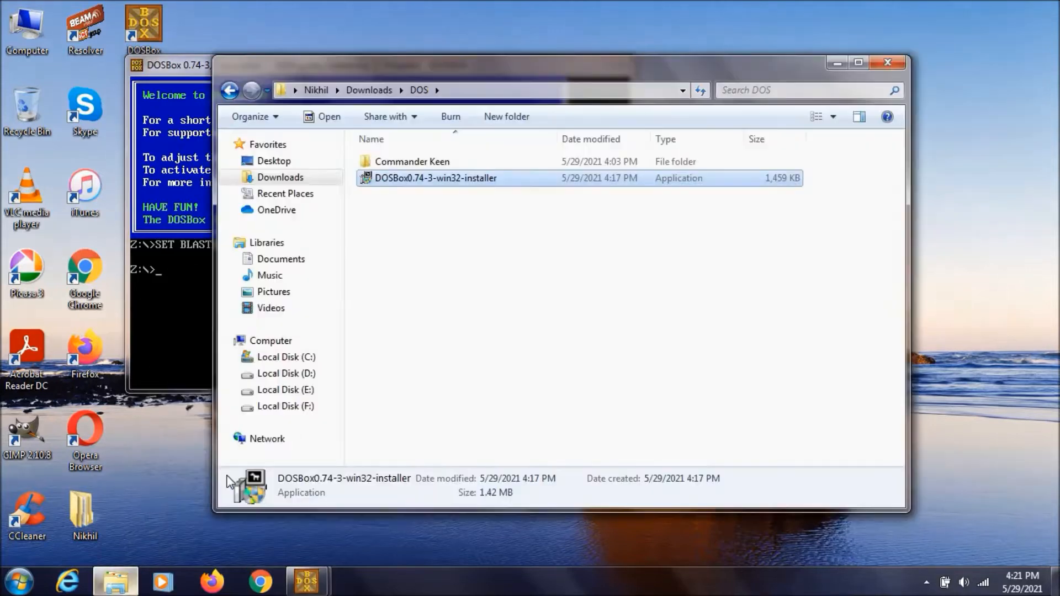
{"action": "mouse_move", "coordinate": [510, 168]}
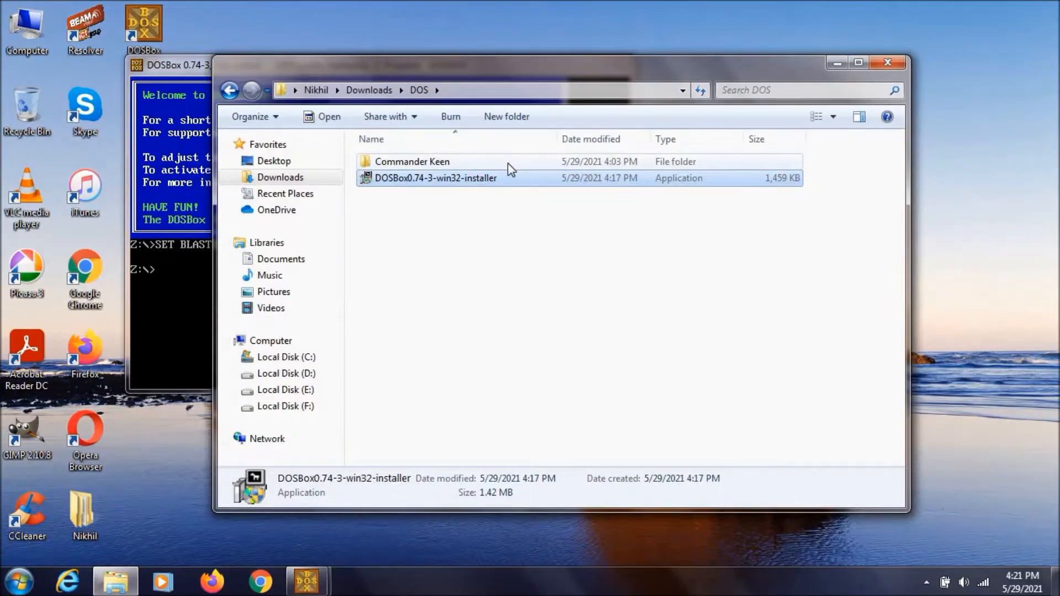
Open the Commander Keen folder and save its path in Notepad
{"action": "double_click", "coordinate": [412, 161]}
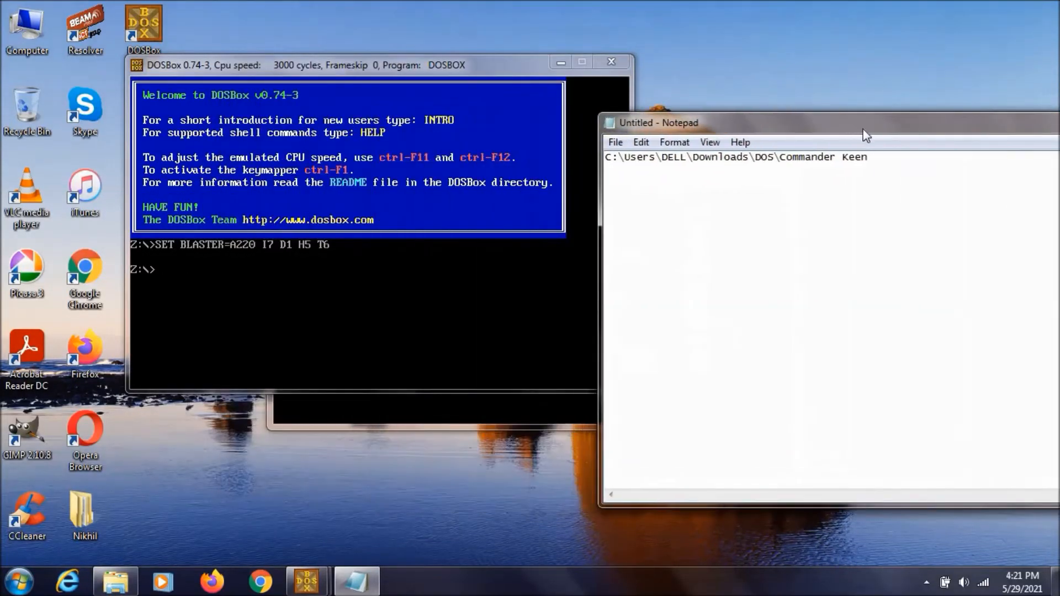
Run mount x with the quoted Commander Keen path, then switch to drive X:
{"action": "left_click", "coordinate": [439, 296]}
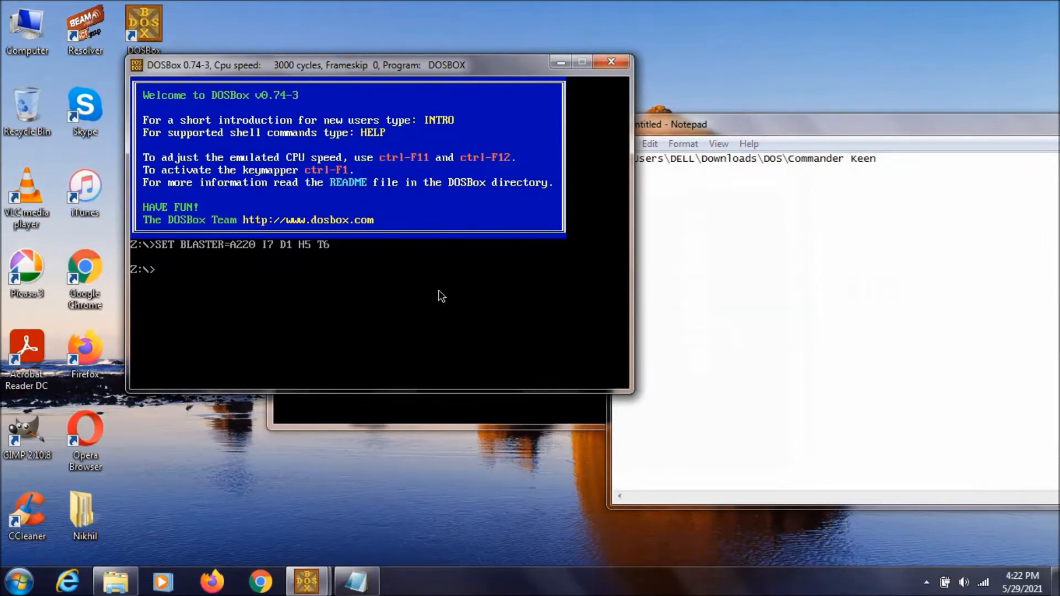
{"action": "type", "text": "mount"}
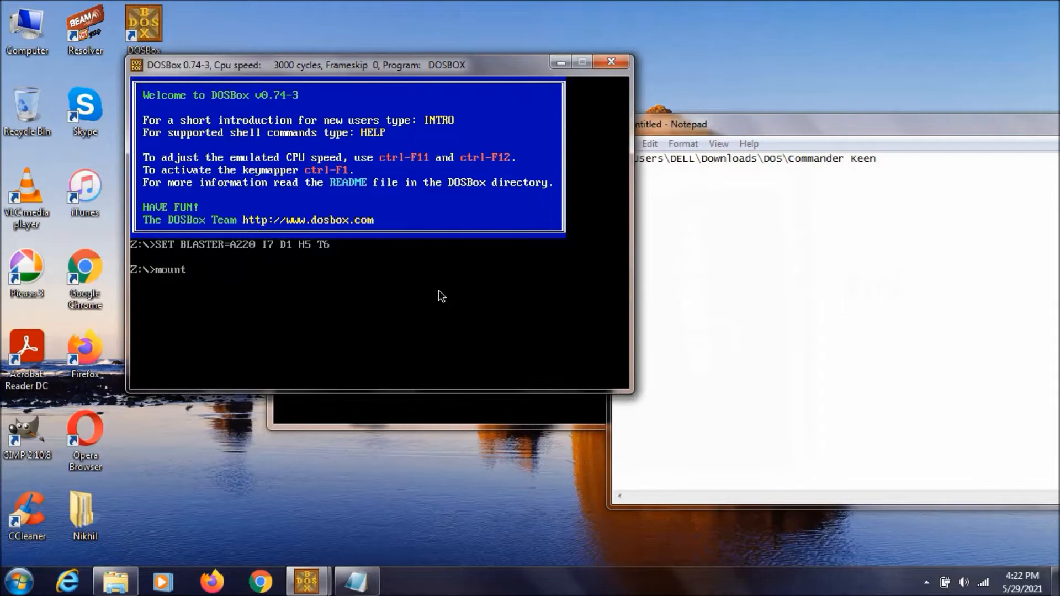
{"action": "type", "text": "x"}
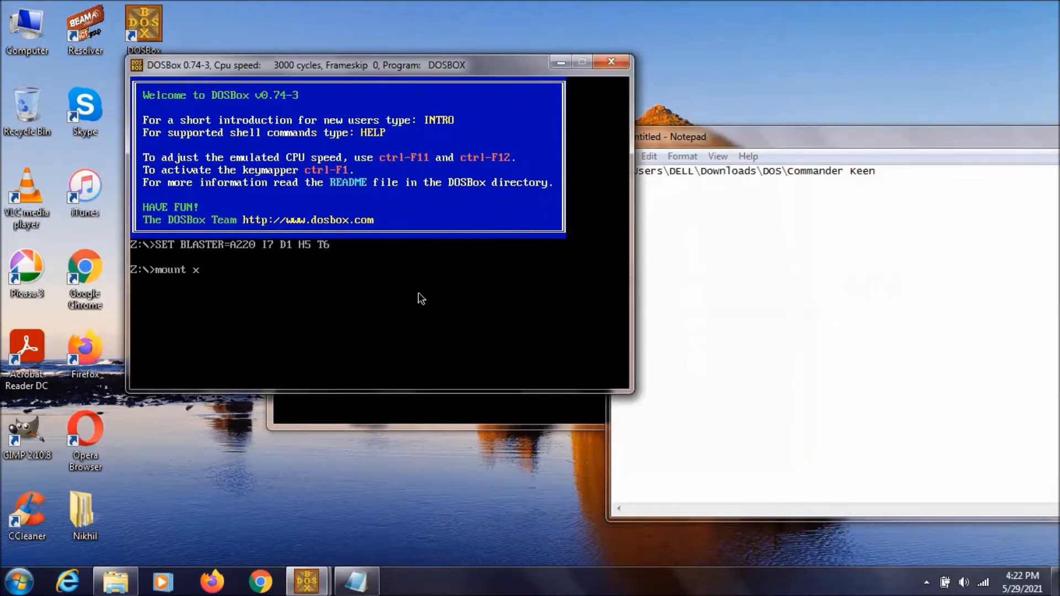
{"action": "type", "text": "\"\""}
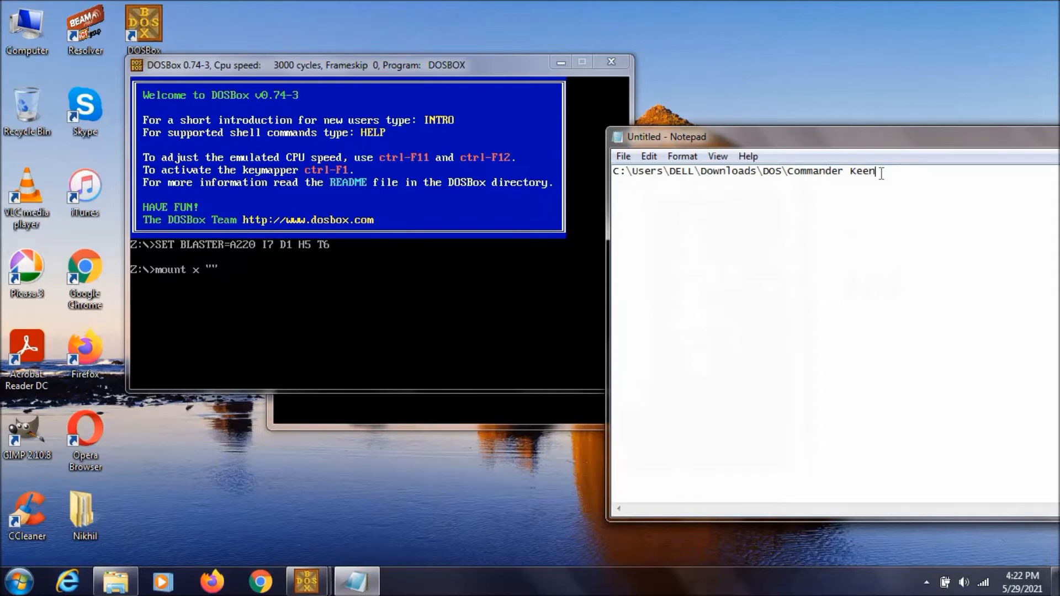
{"action": "left_click", "coordinate": [420, 291]}
{"action": "type", "text": "C:\\Users\\DELL\\Downloads\\DOS\\Commander Keen"}
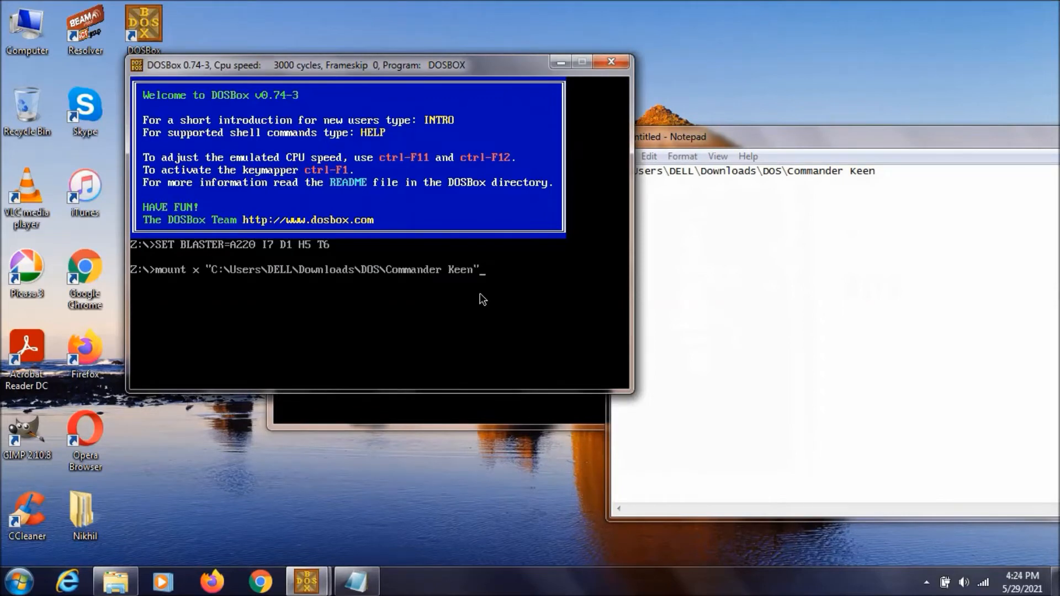
{"action": "key", "text": "Return"}
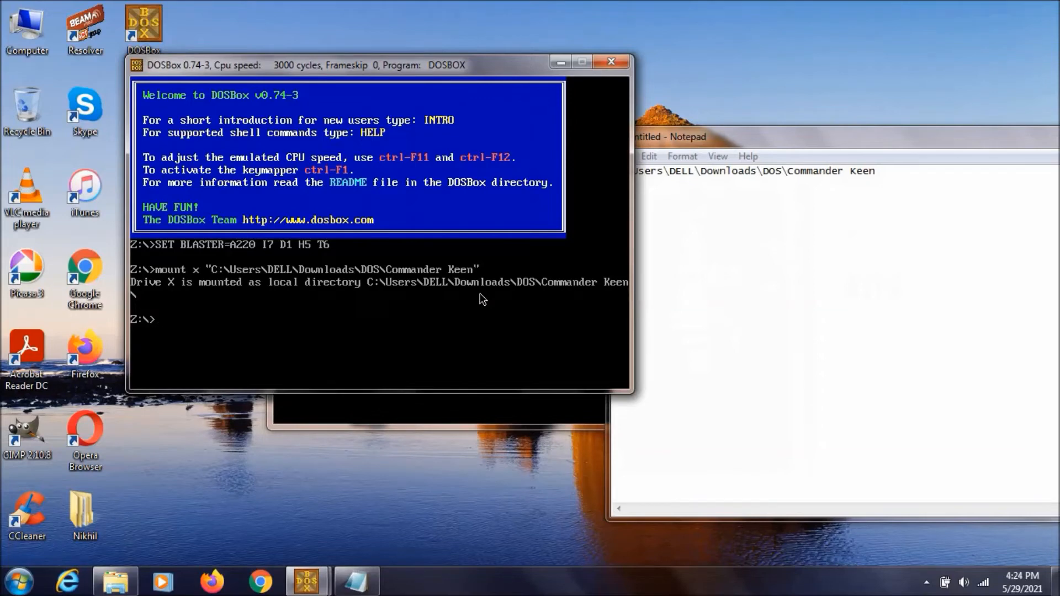
{"action": "type", "text": "x:"}
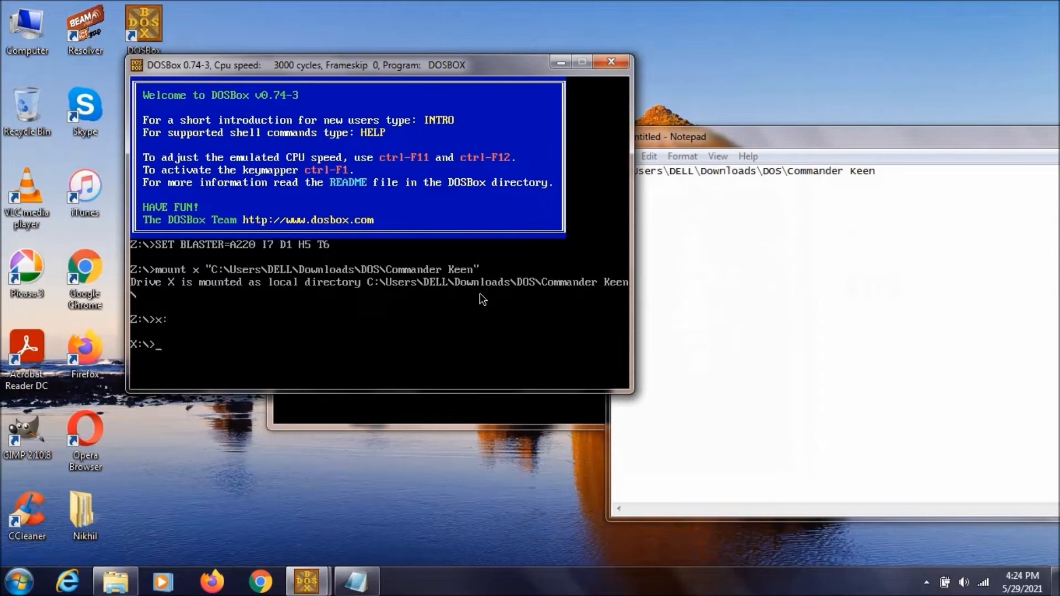
List drive X's files, filter with dir *.exe, and launch KEEN4E.EXE
{"action": "type", "text": "dir"}
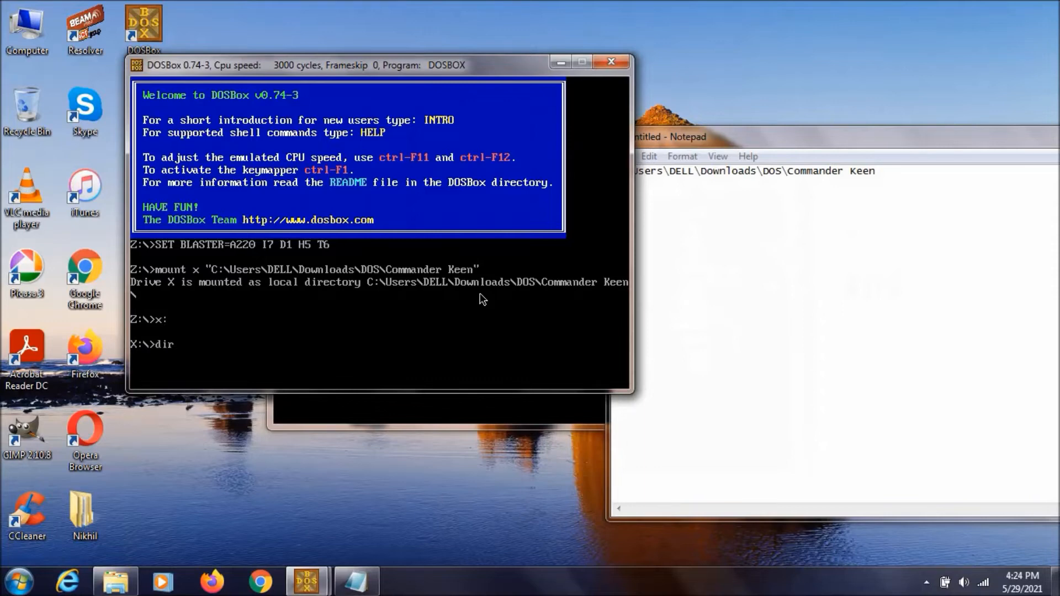
{"action": "key", "text": "Return"}
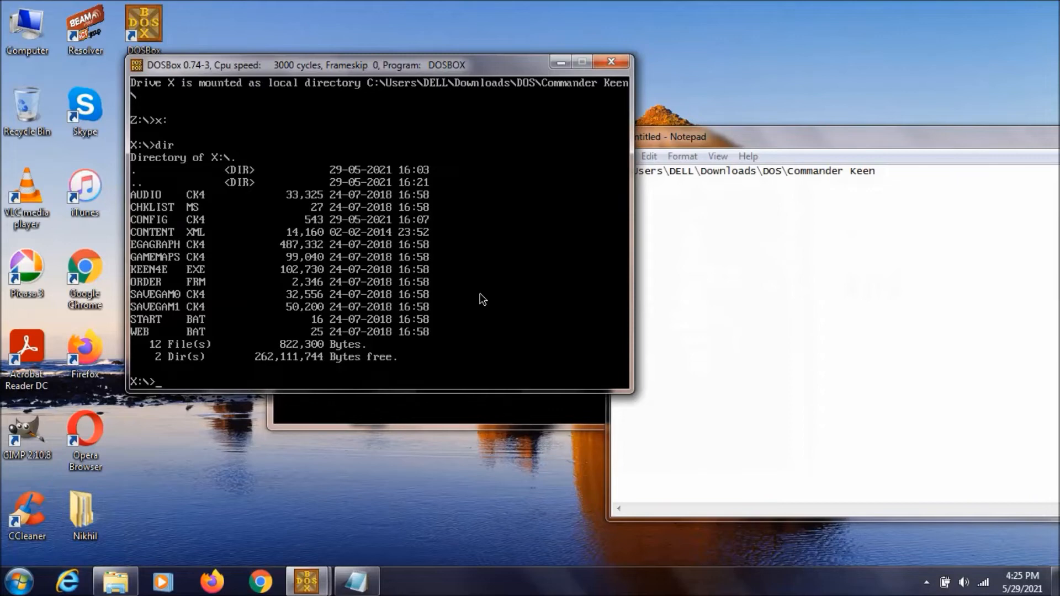
{"action": "type", "text": "dir"}
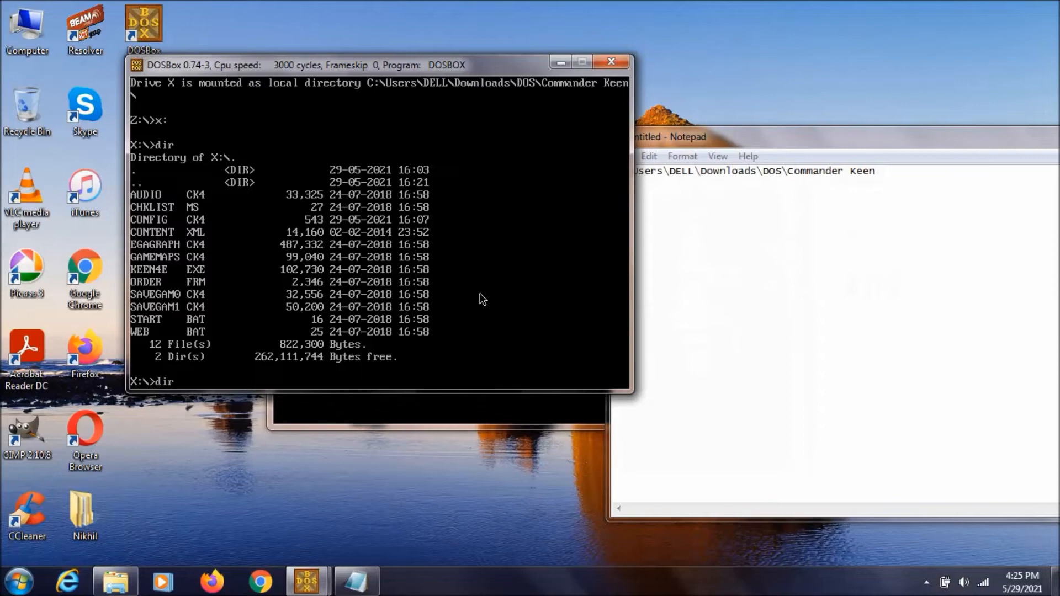
{"action": "type", "text": "*.exe"}
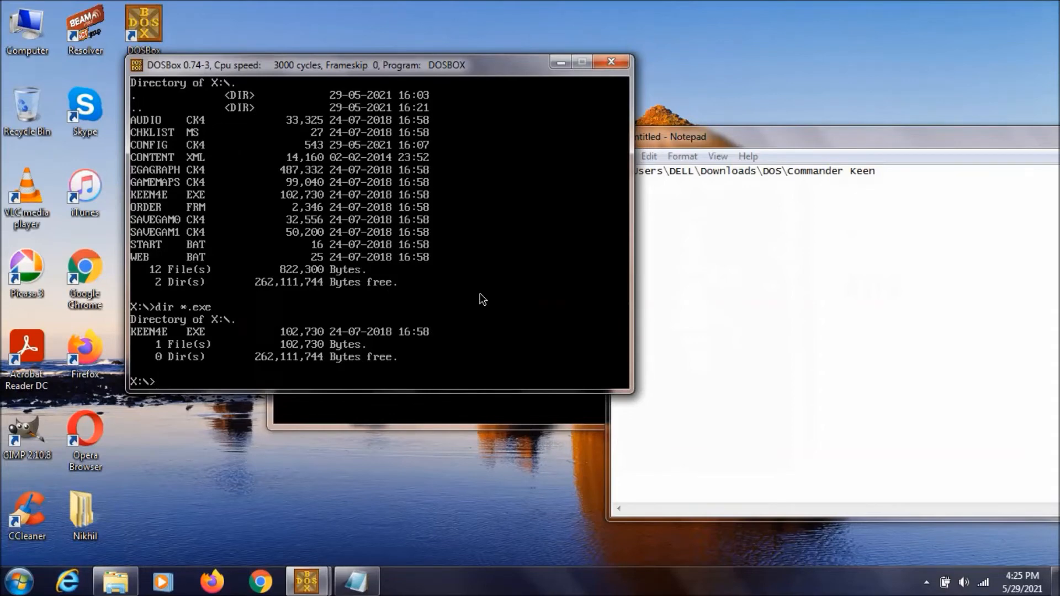
{"action": "type", "text": "kee"}
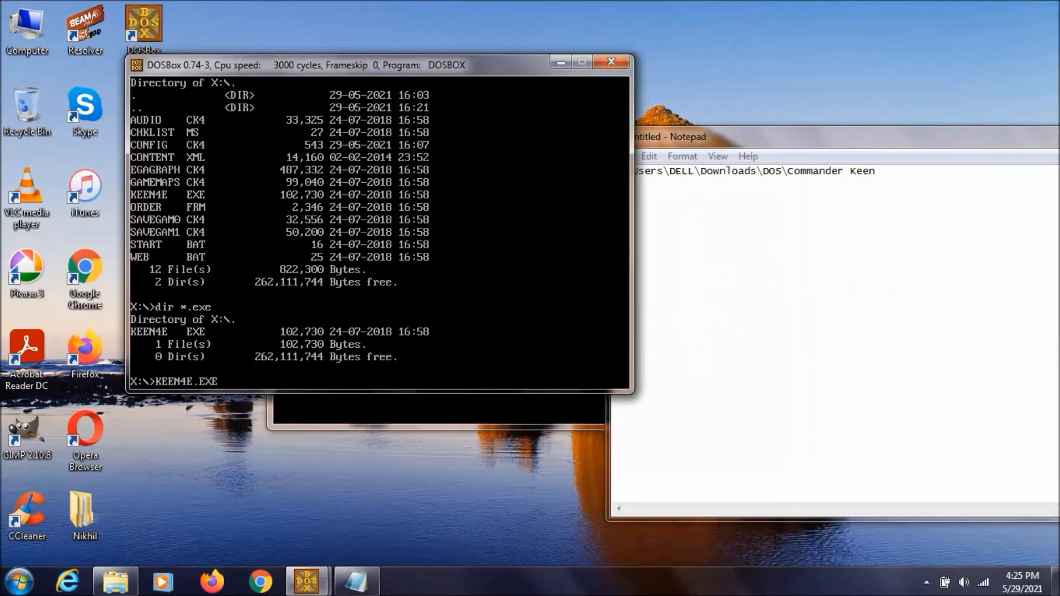
{"action": "key", "text": "Return"}
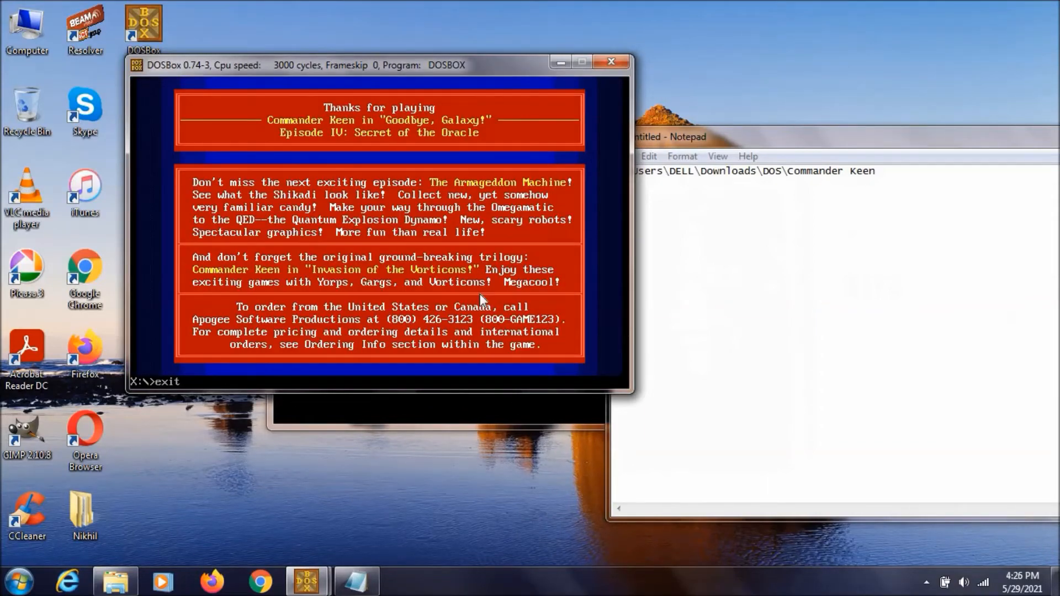
Close DOSBox and open the DOSBox desktop shortcut's Properties
{"action": "left_click", "coordinate": [611, 61]}
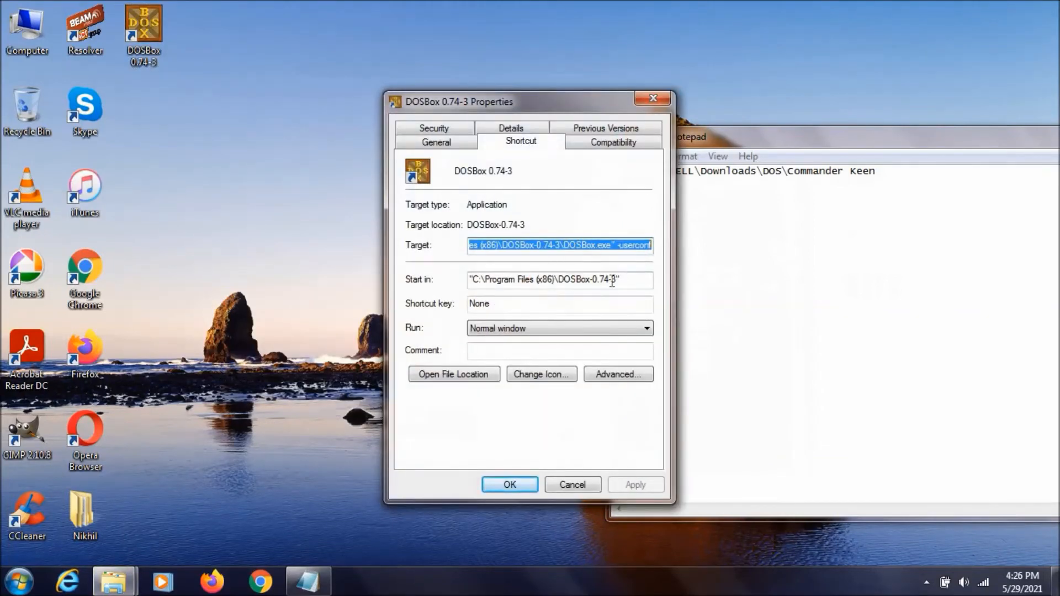
Copy the shortcut's Start in path and browse Explorer to that DOSBox-0.74-3 folder
{"action": "triple_click", "coordinate": [558, 280]}
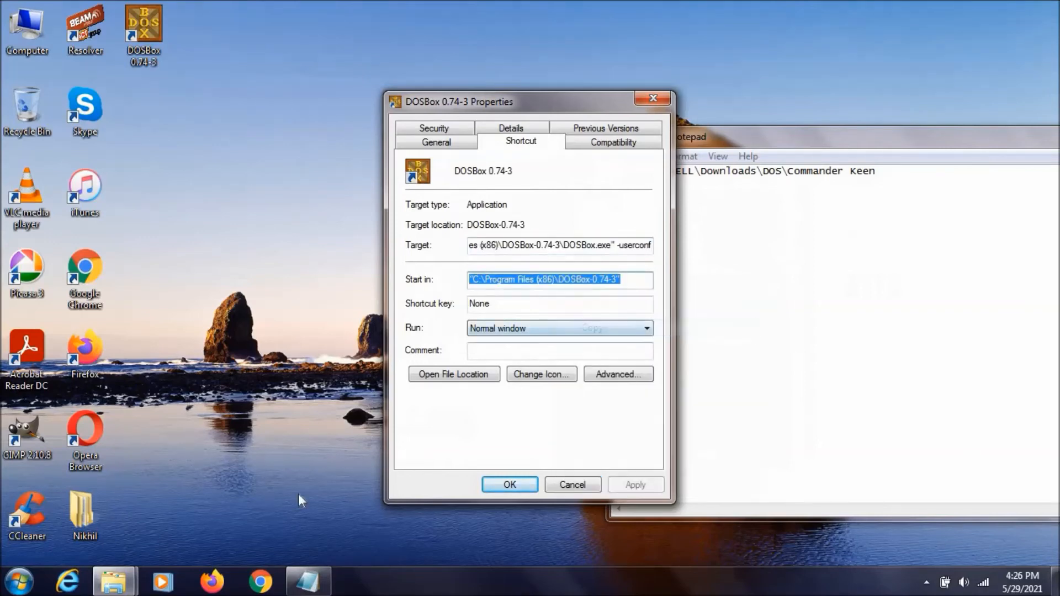
{"action": "left_click", "coordinate": [571, 485]}
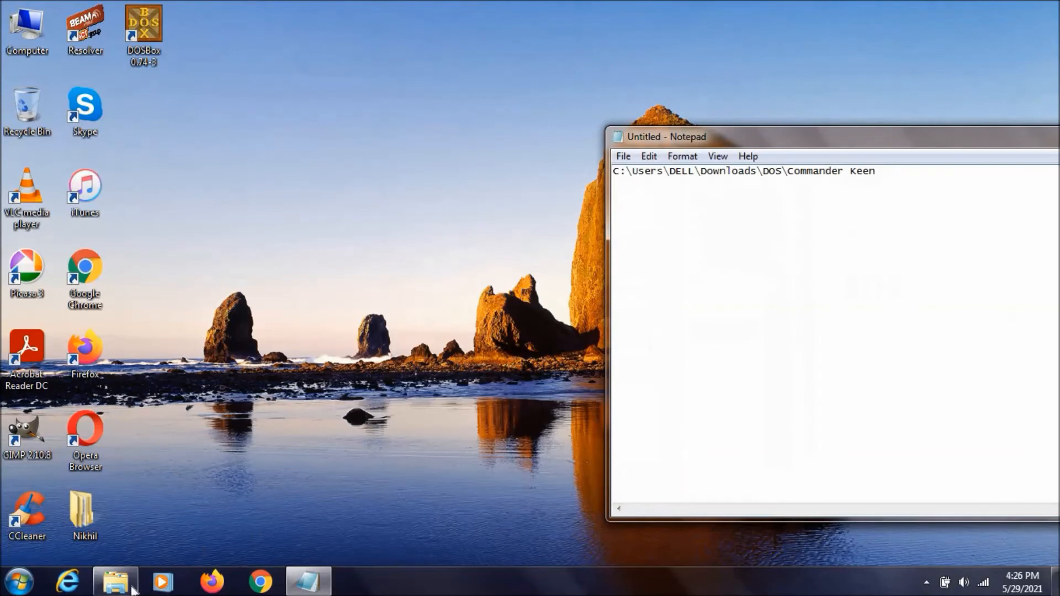
{"action": "left_click", "coordinate": [115, 581]}
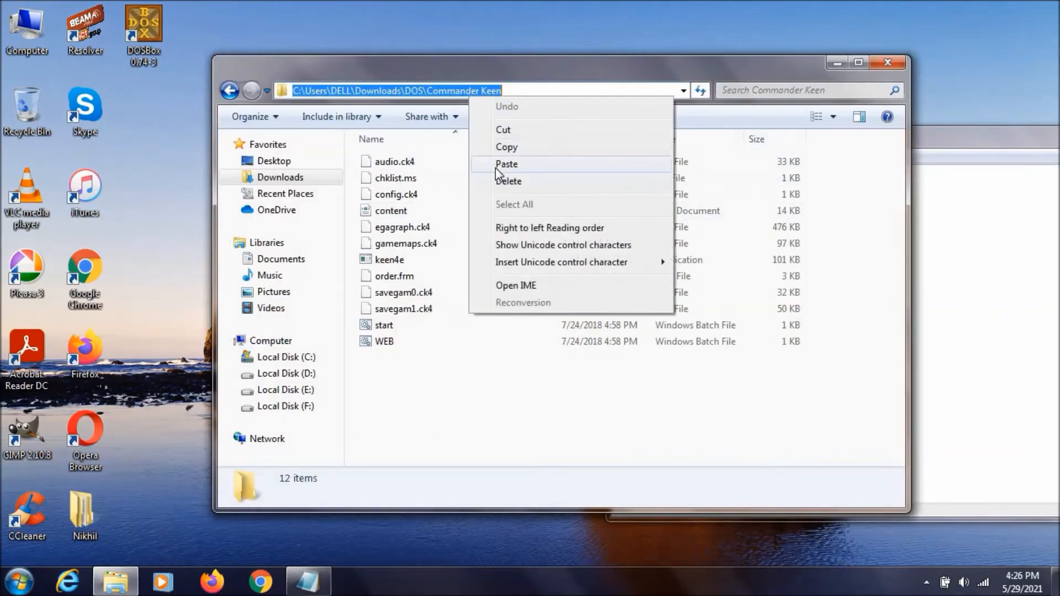
{"action": "left_click", "coordinate": [506, 164]}
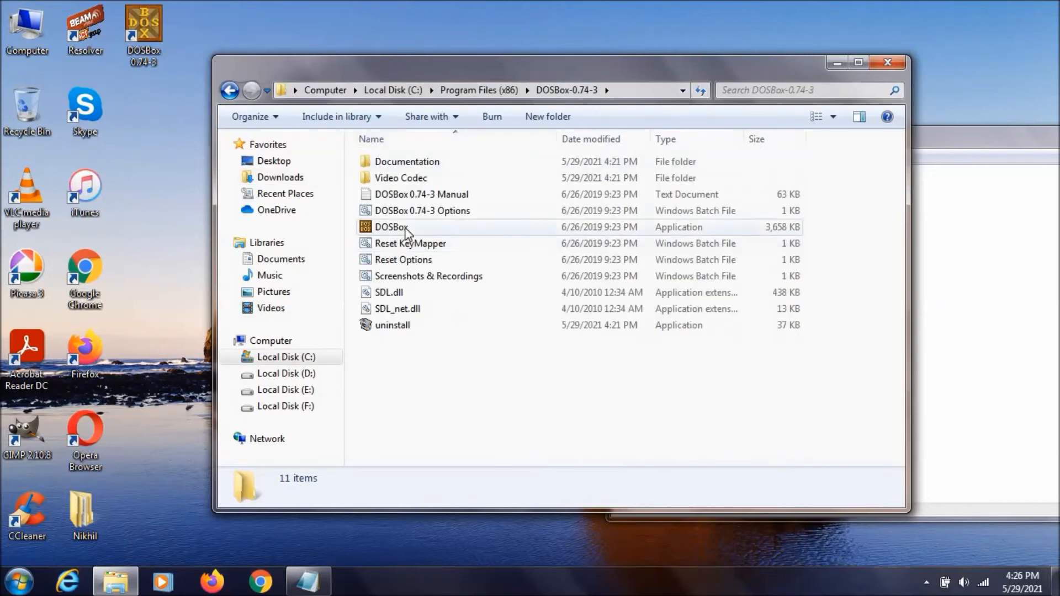
{"action": "mouse_move", "coordinate": [391, 226]}
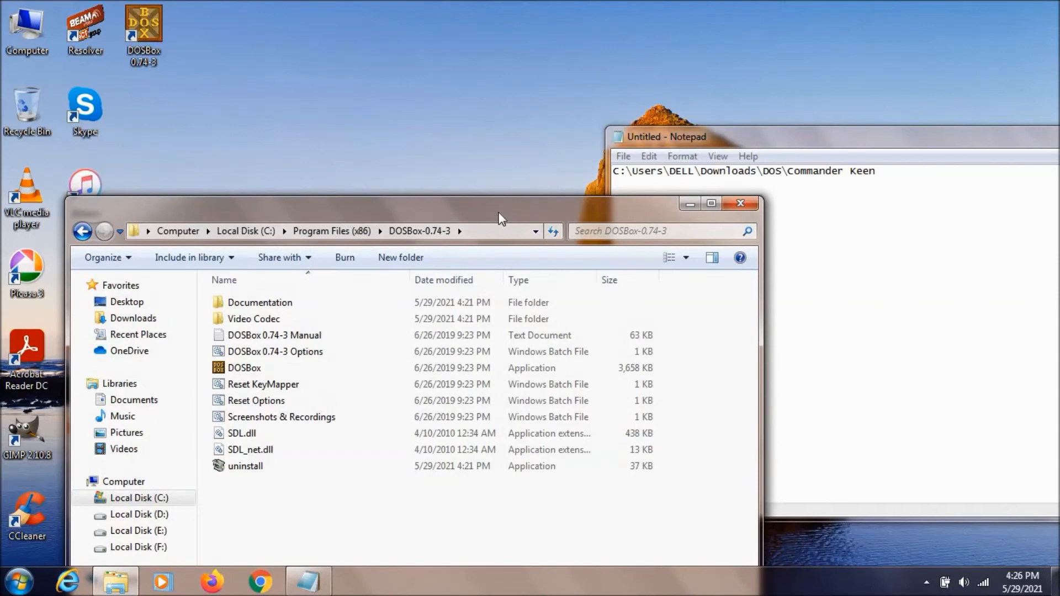
{"action": "mouse_move", "coordinate": [482, 235]}
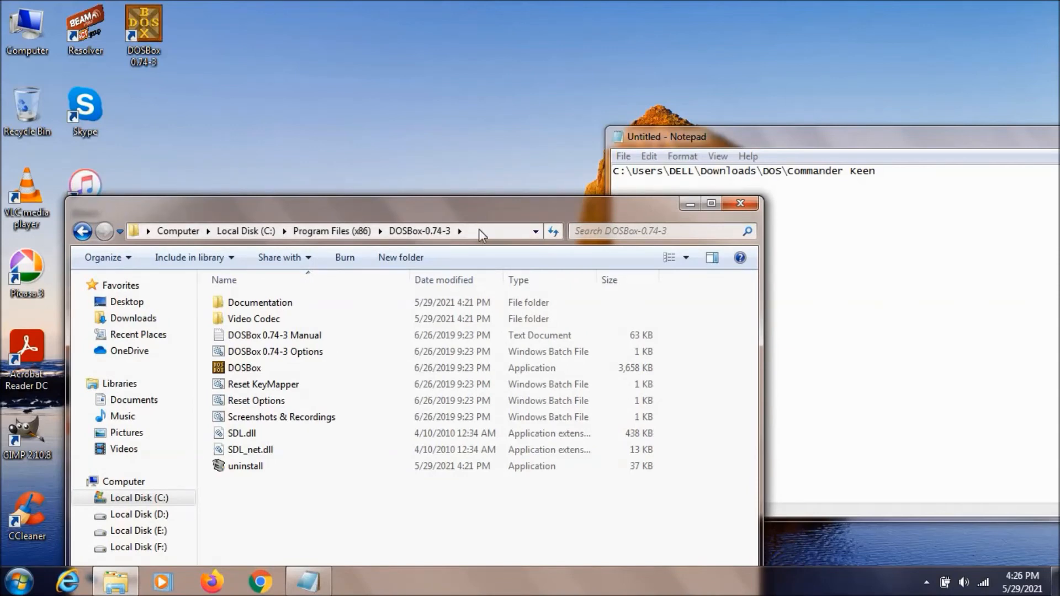
From Command Prompt in the DOSBox folder, run DOSBox.exe with the quoted Commander Keen path
{"action": "type", "text": "cmd"}
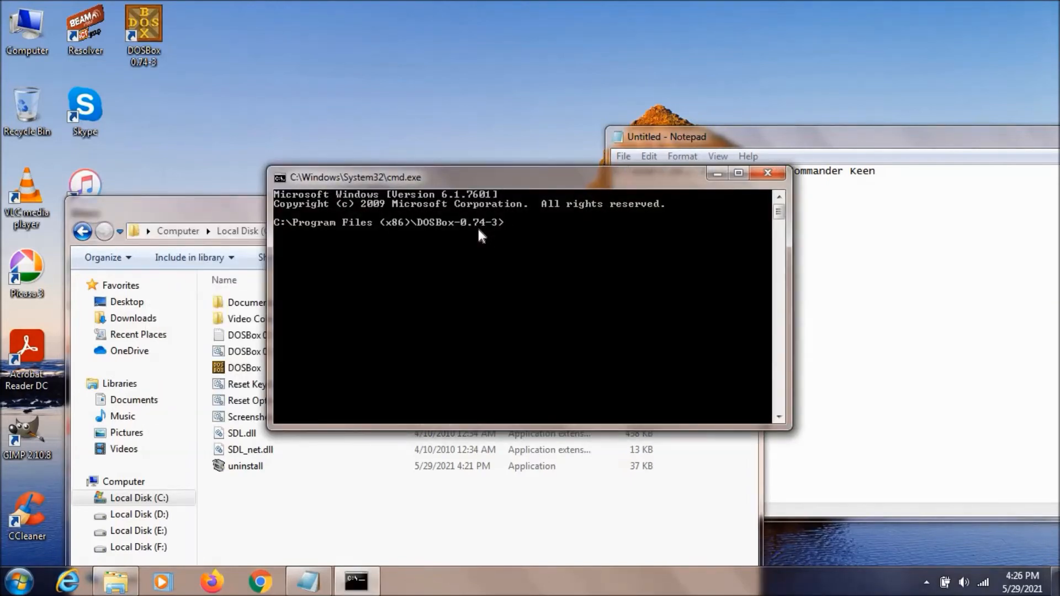
{"action": "type", "text": "\"DOSBox 0.74-3 Manual.txt\""}
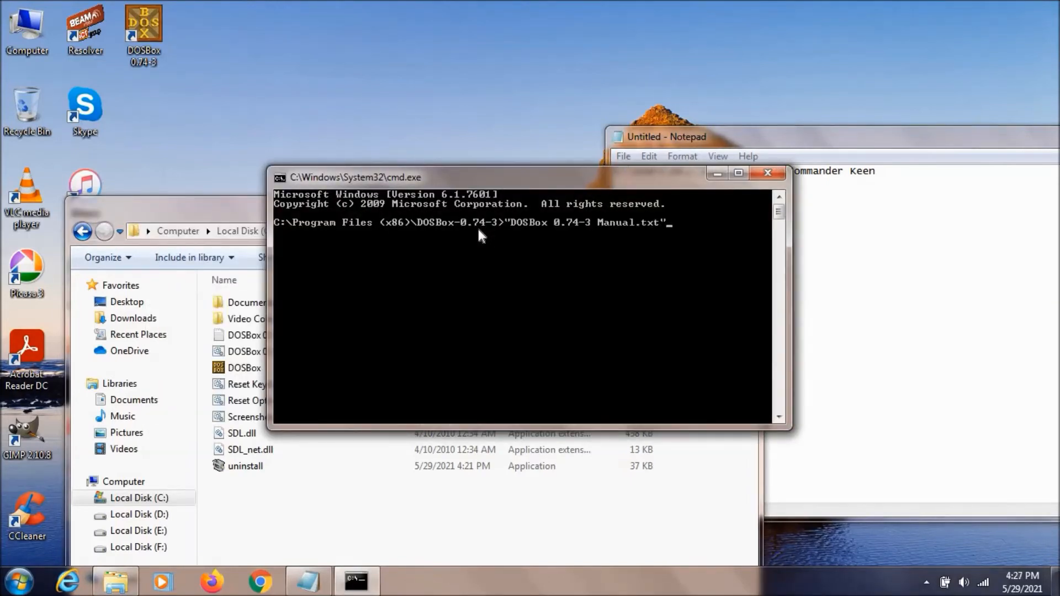
{"action": "type", "text": "DOSBox.exe"}
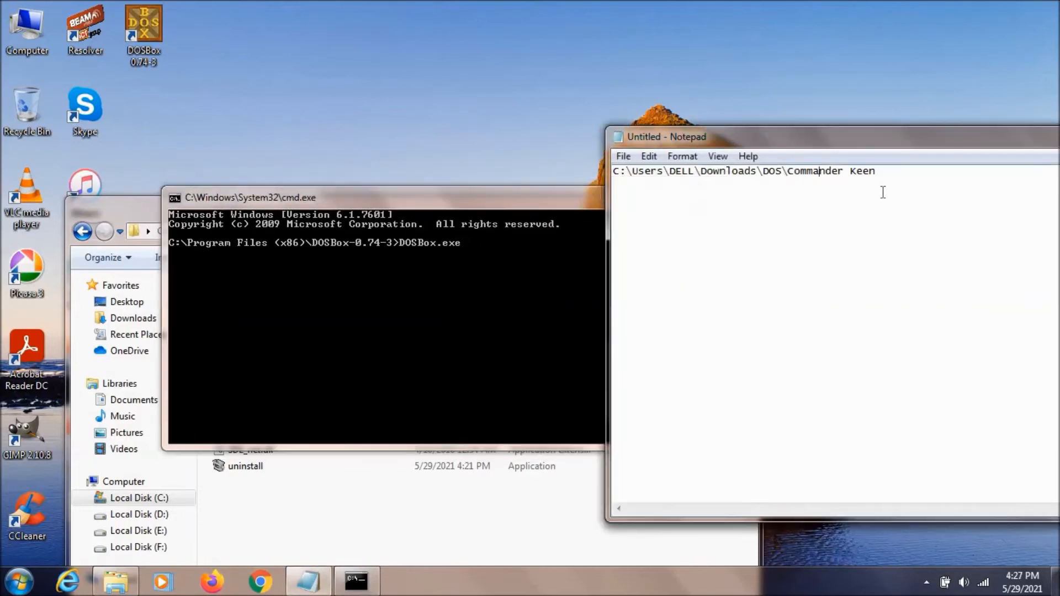
{"action": "right_click", "coordinate": [744, 170]}
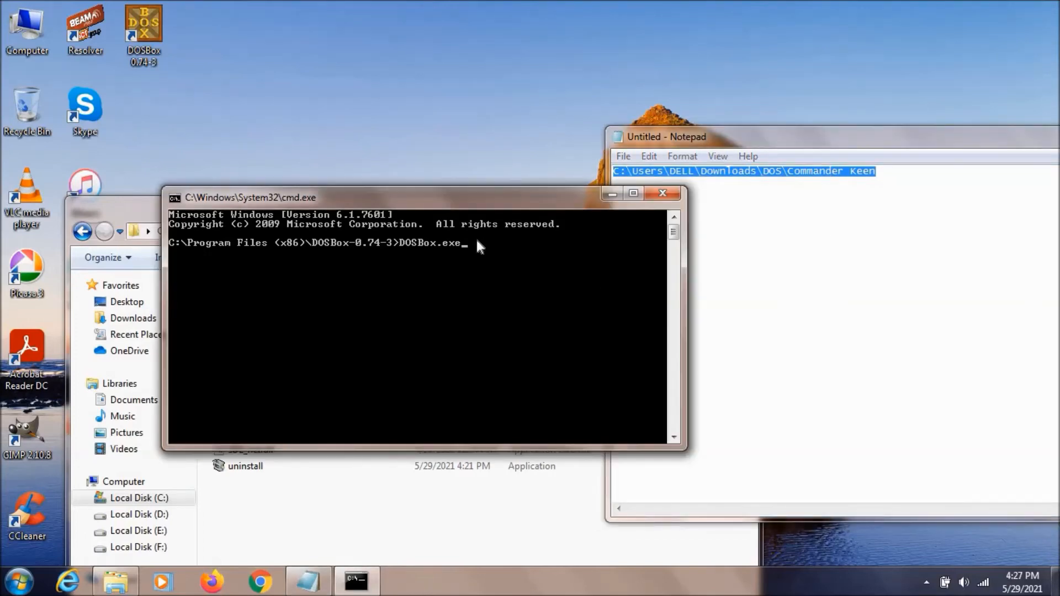
{"action": "type", "text": "\""}
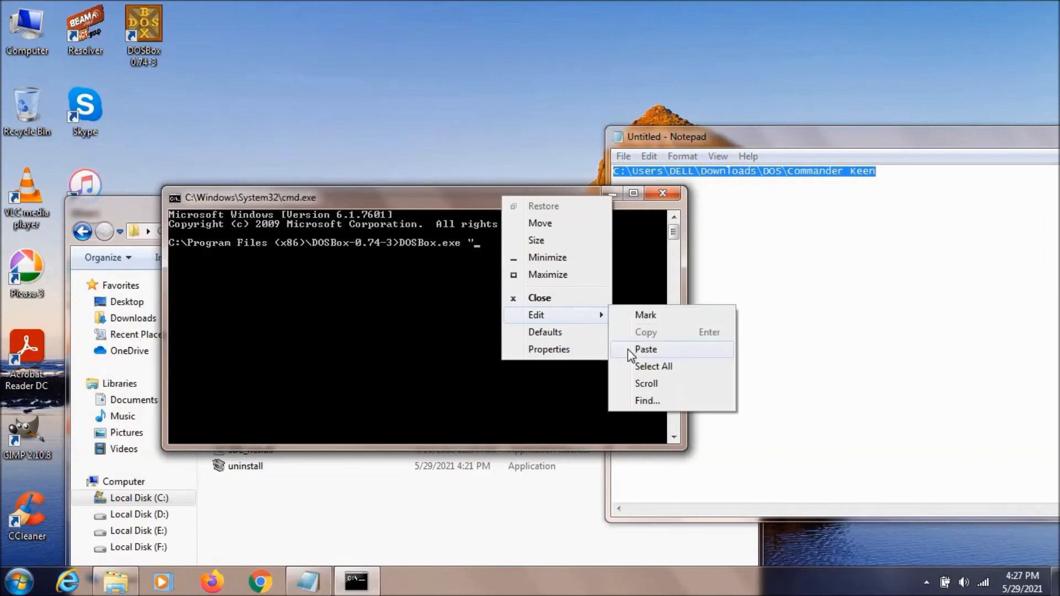
{"action": "left_click", "coordinate": [645, 349]}
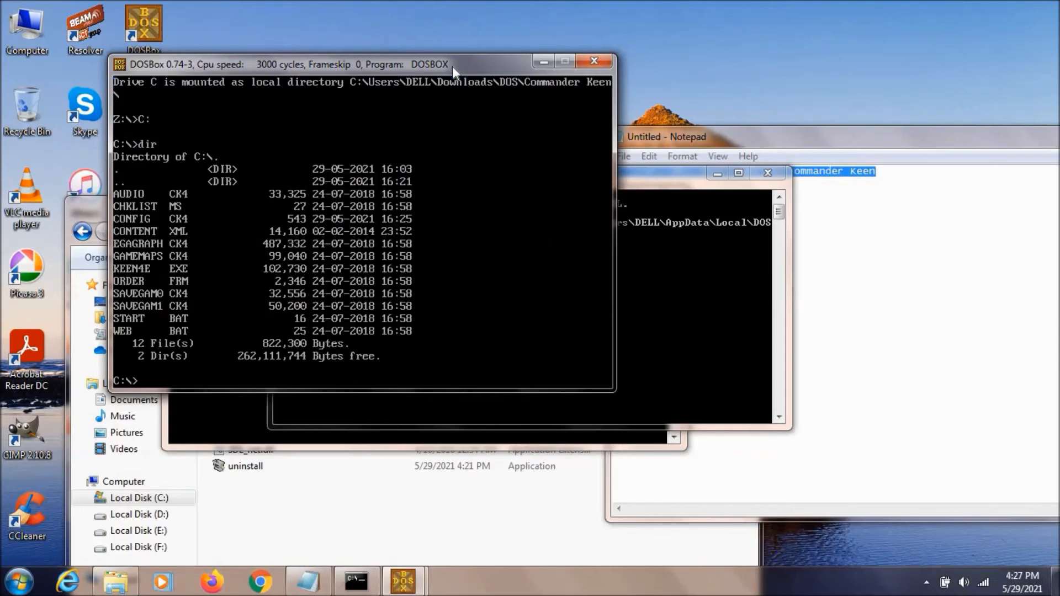
Enter KEEN4E.EXE at the C:\> prompt of the auto-mounted DOSBox window
{"action": "type", "text": "KEEN4E.EXE"}
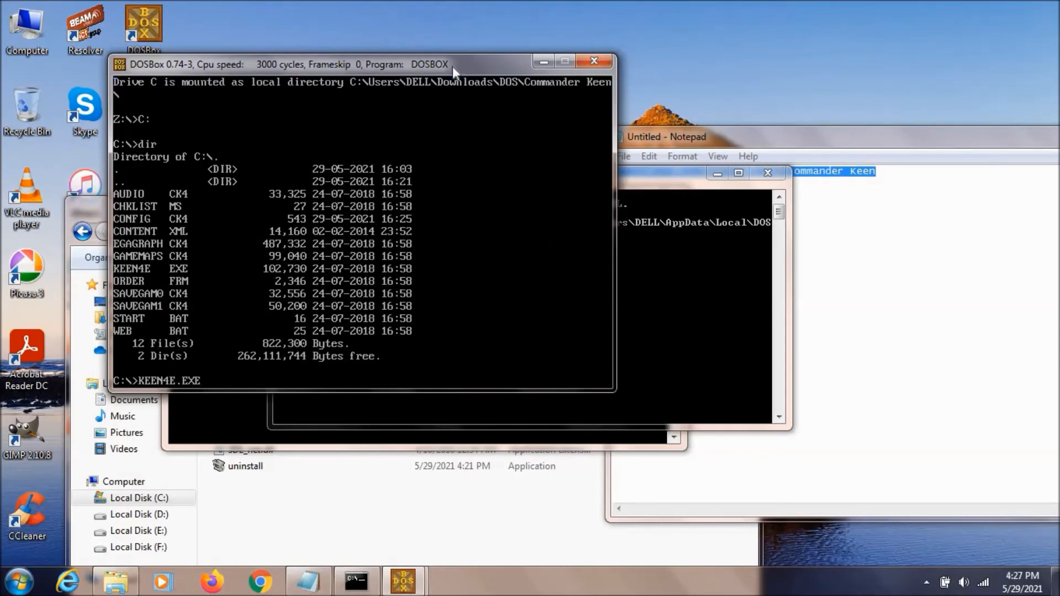